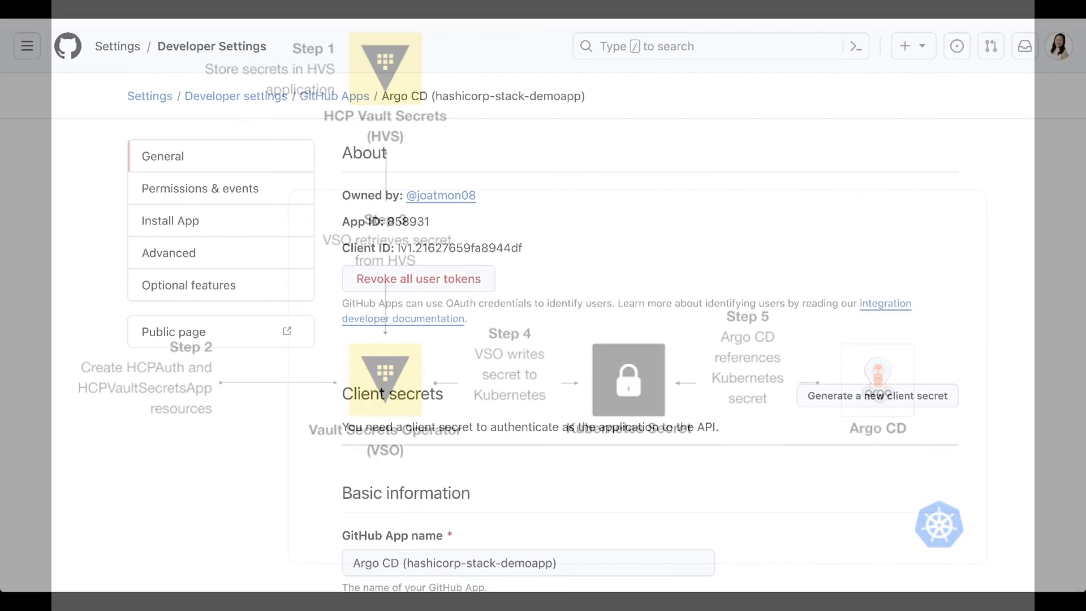
- Reveal the githubAppID value in the argocd app's secrets list alongside installation ID, private key and repository url
scroll(down, 3)
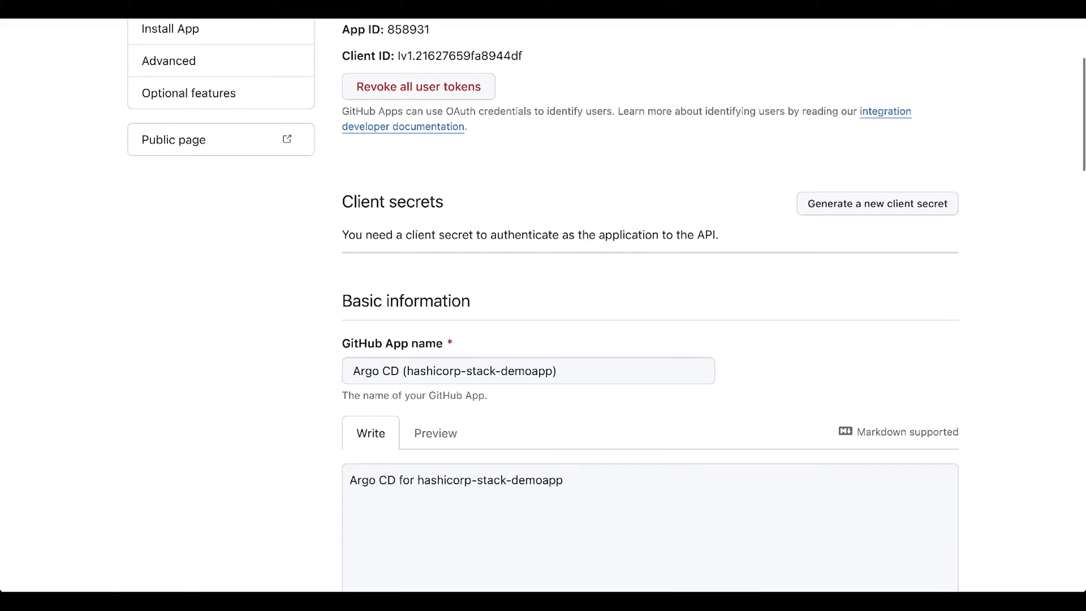
scroll(down, 3)
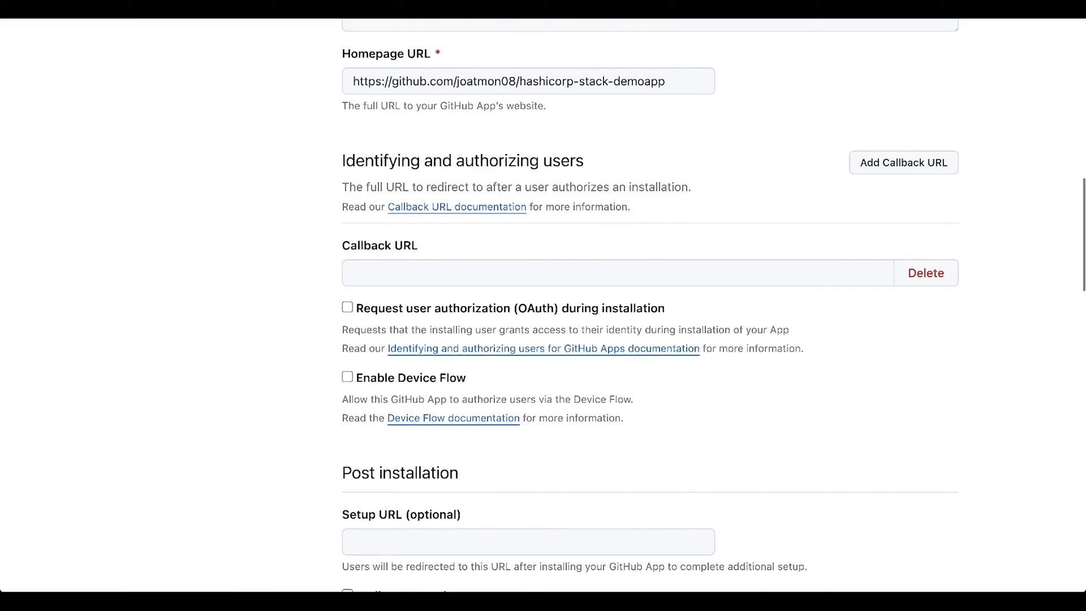
scroll(down, 3)
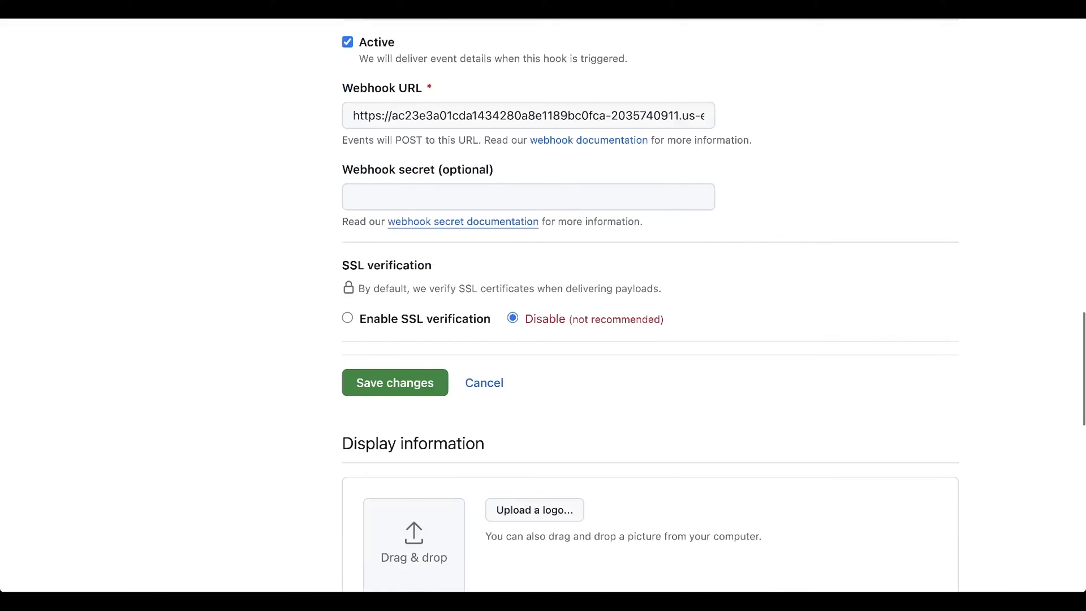
scroll(down, 3)
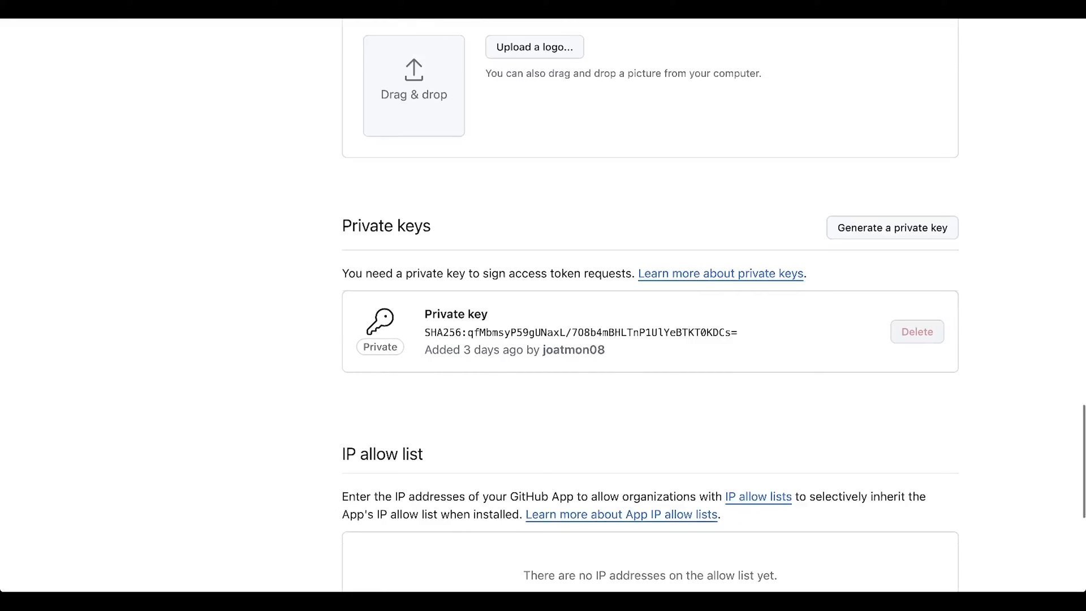
scroll(up, 3)
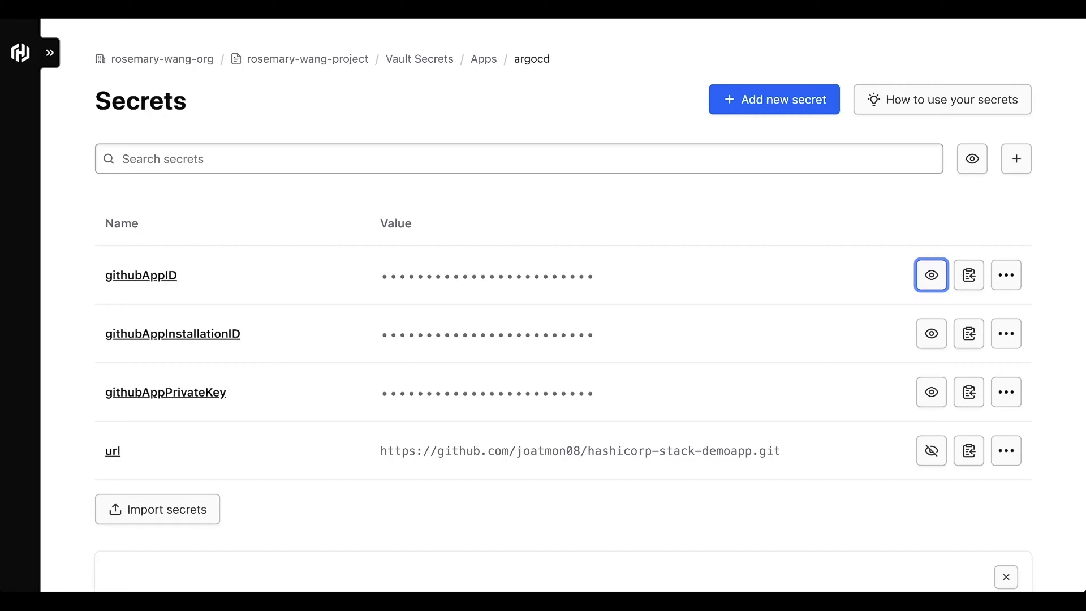
click(931, 274)
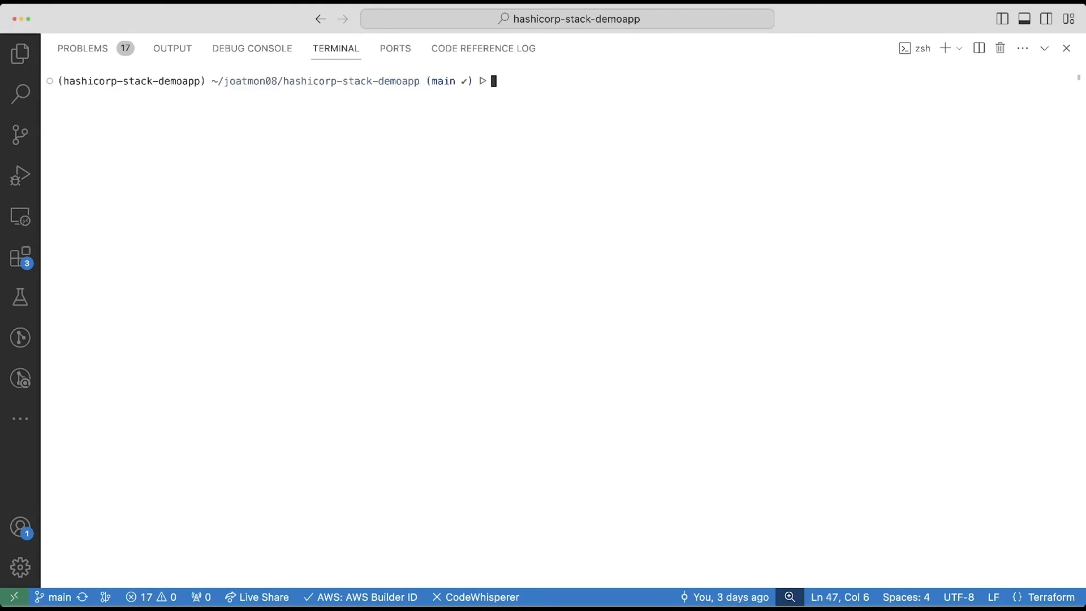
- List the Helm releases in the vault-secrets-operator namespace to confirm operator 0.5.1 is deployed
text(helm)
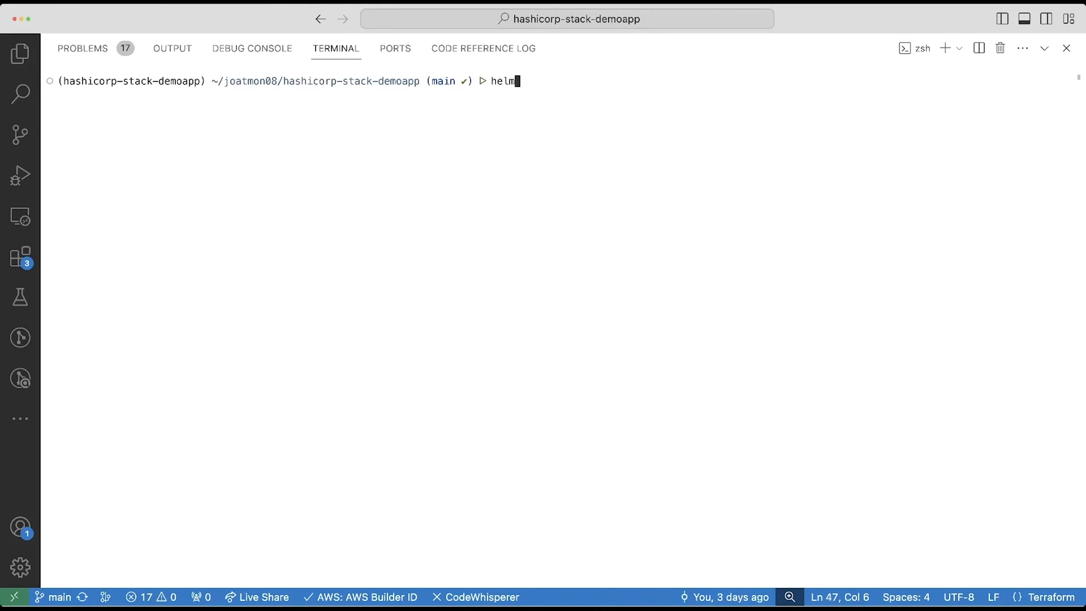
text(list -n vault-secrets-operator)
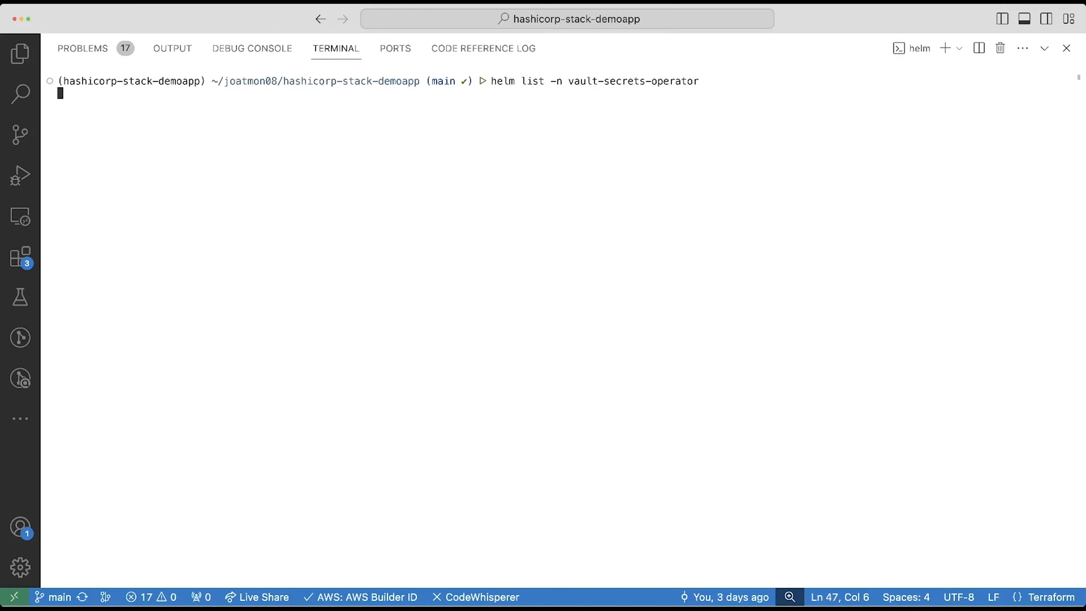
key(Return)
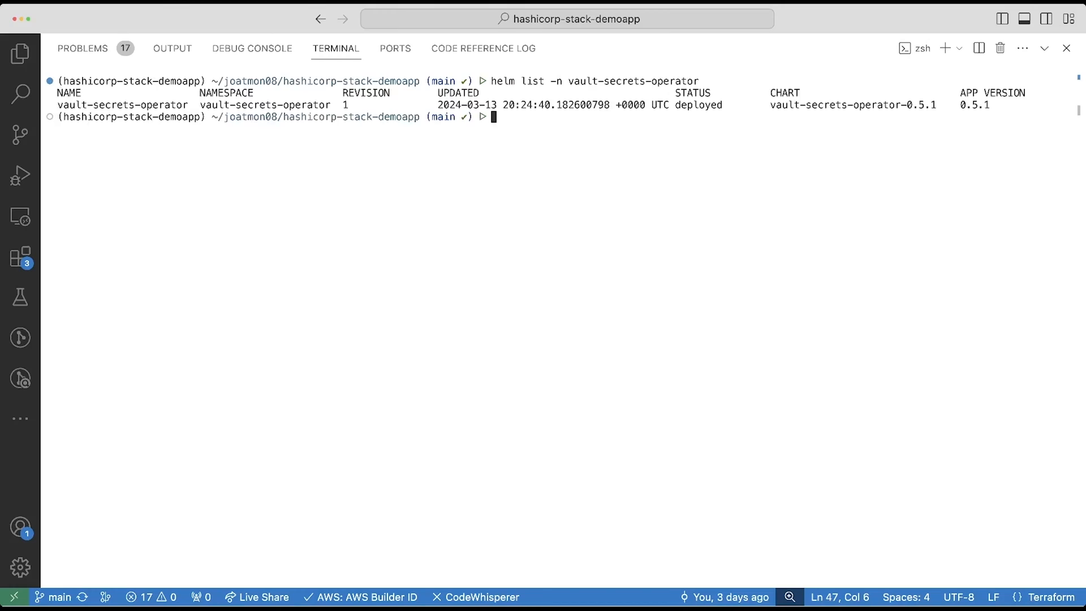
- List the cluster's custom resource definitions filtered to the HCP ones
text(kubec)
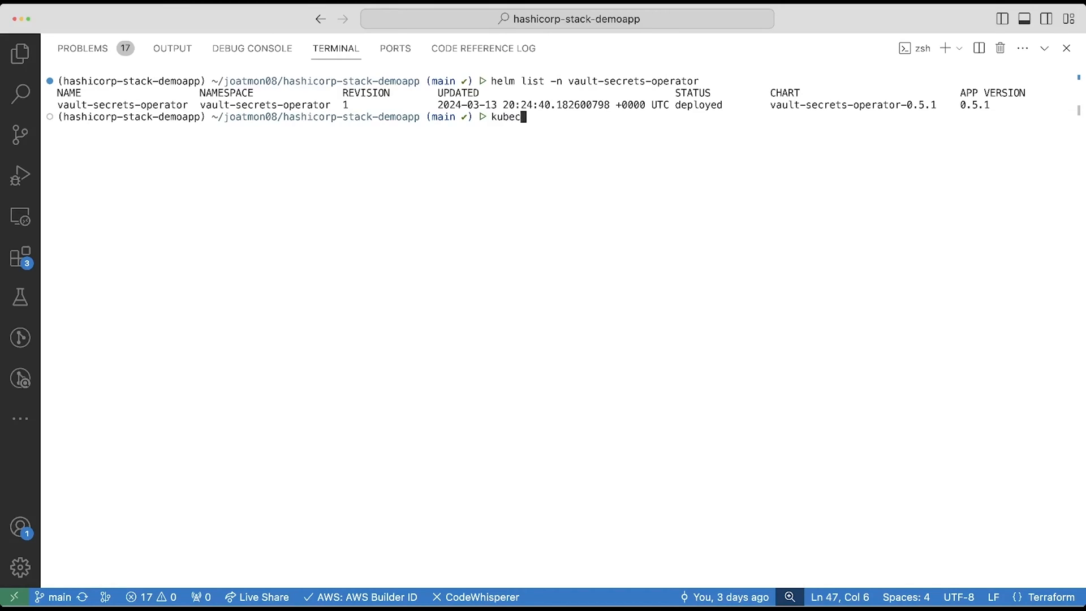
text(tl get crds |)
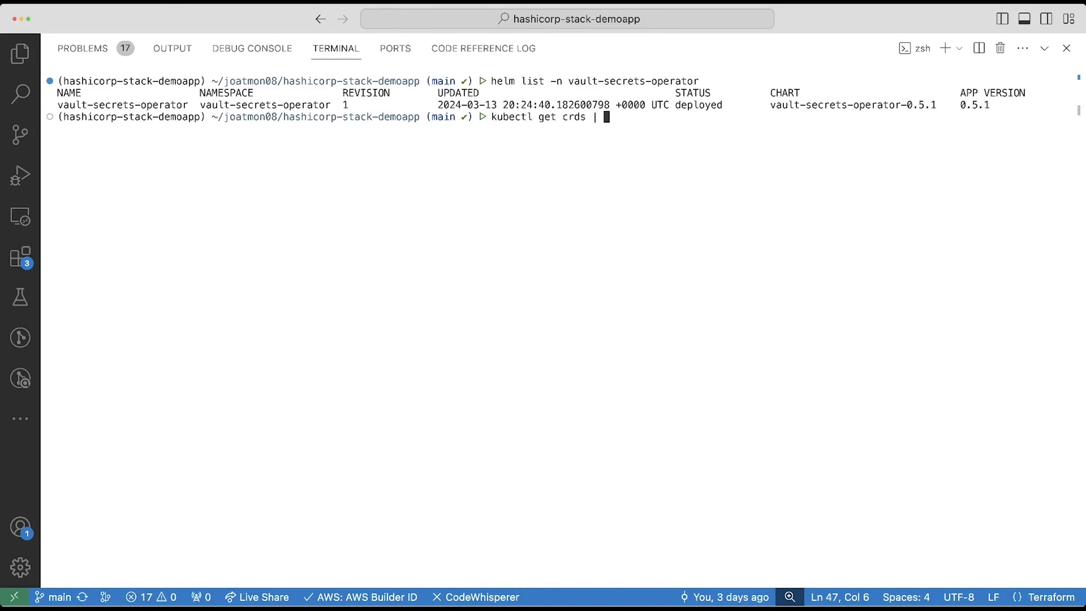
text(grep hcp)
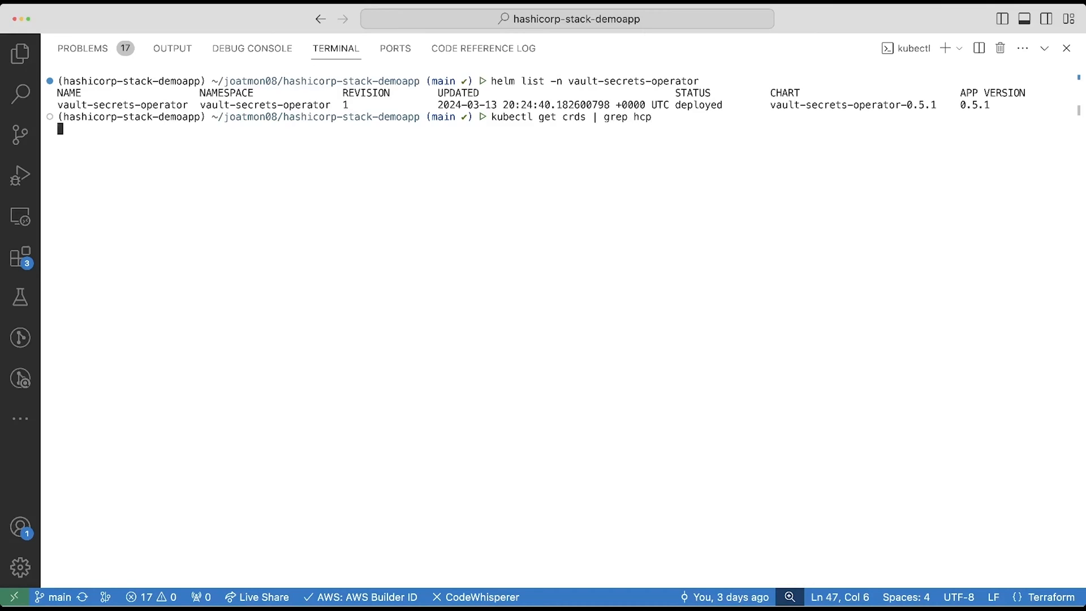
key(Return)
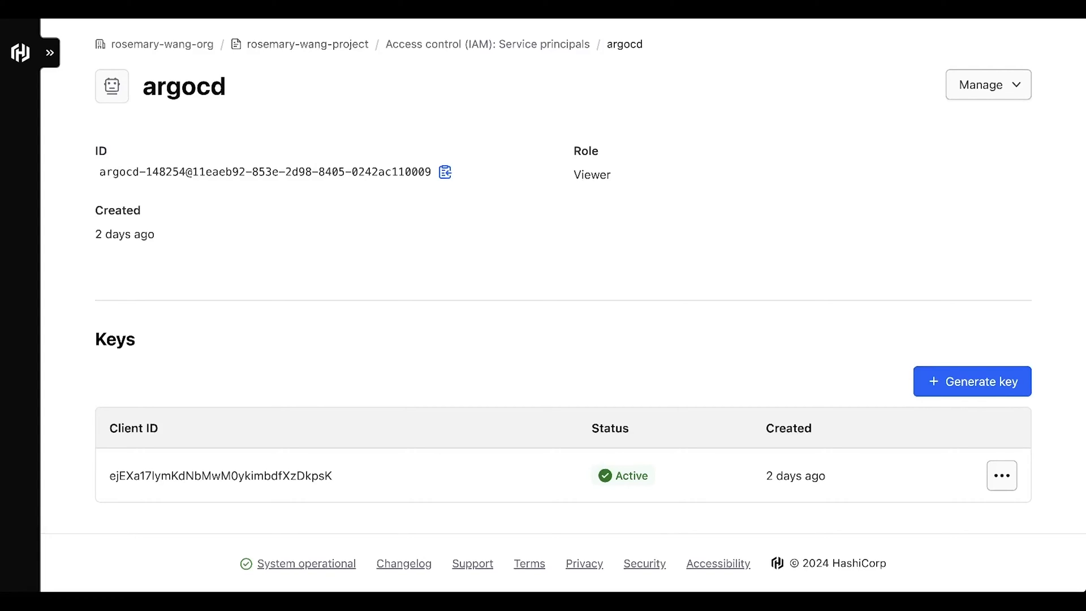
- Select the argocd service principal's key Client ID to show its Viewer role and active key
double_click(591, 174)
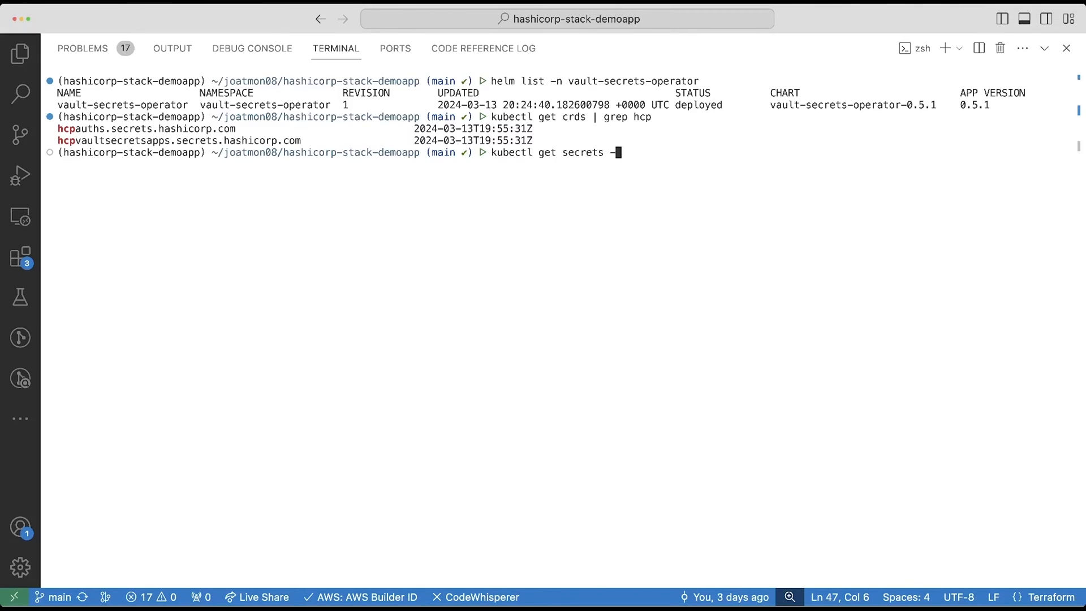
- List the secrets in the argocd namespace, showing hvs-service-principal
text(n argocd)
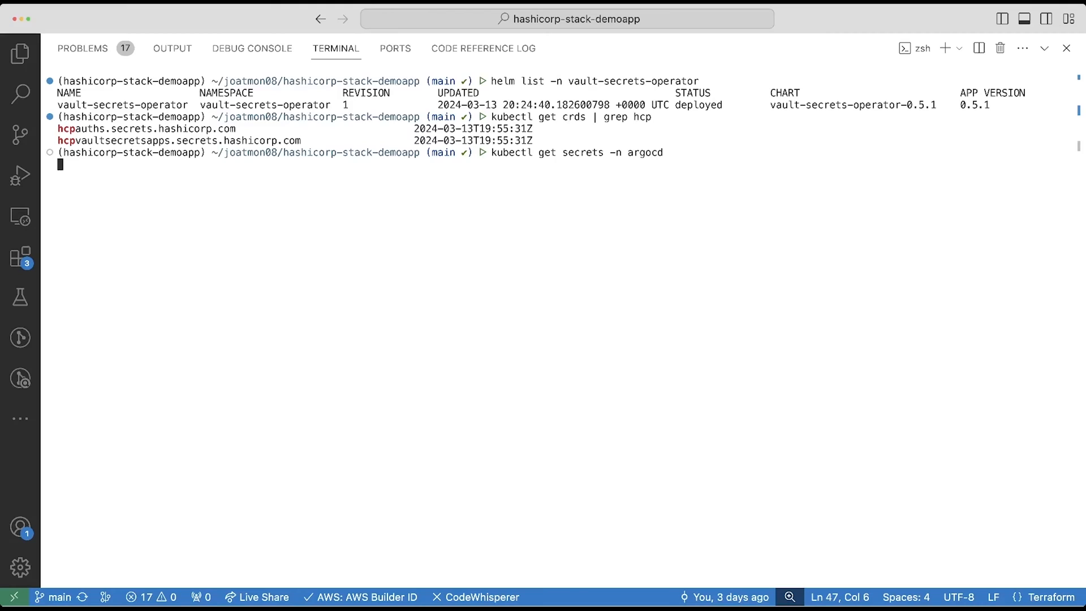
key(Return)
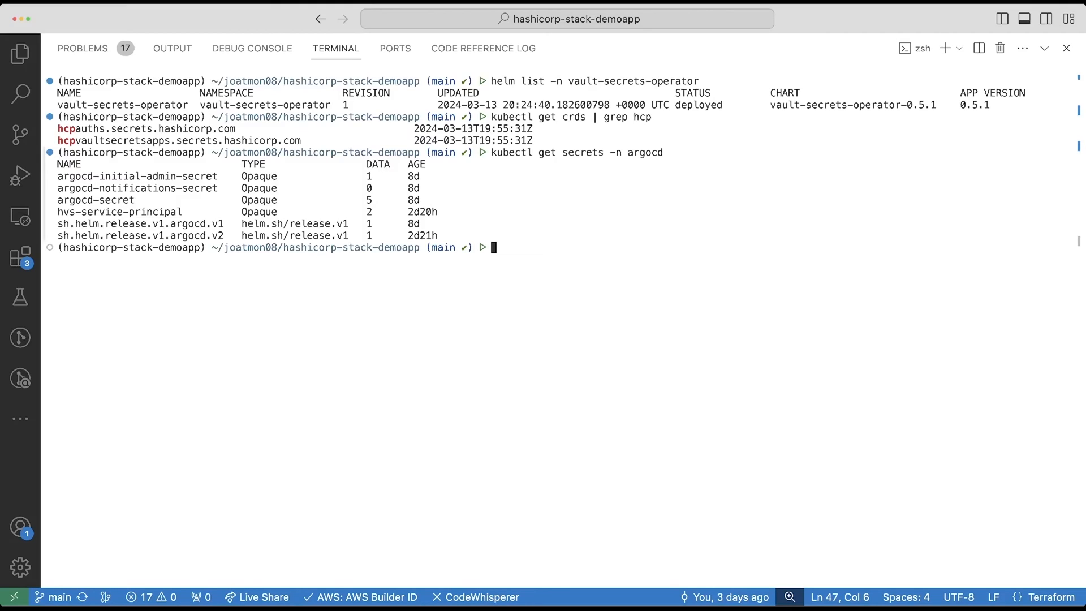
double_click(118, 211)
text(kubectl get hcp)
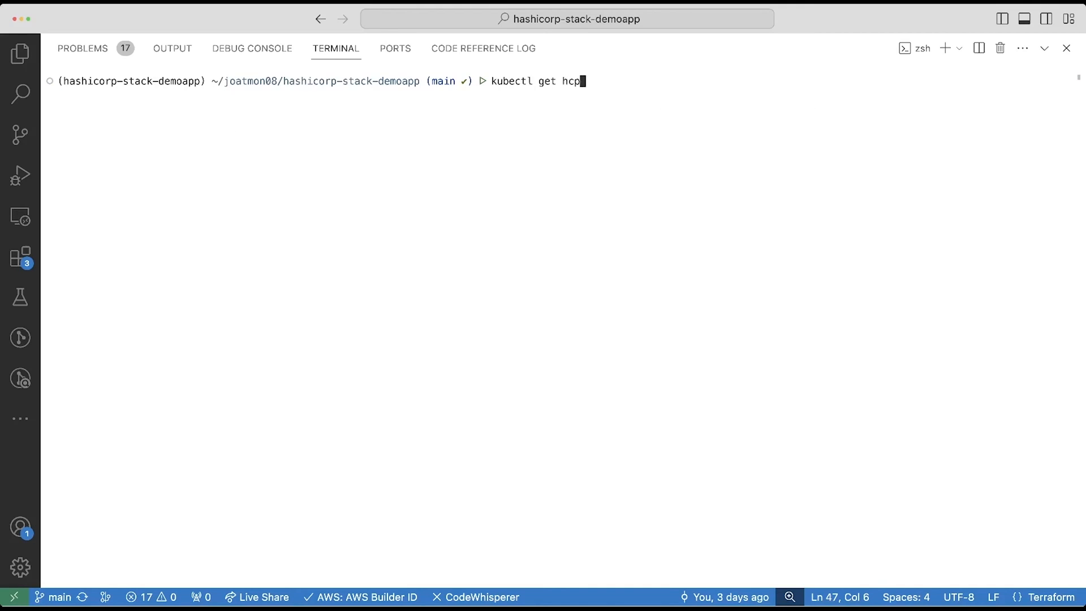
- List the argocd HCPAuth resources and print the default HCPAuth as YAML referencing hvs-service-principal
text(auth -n argocd)
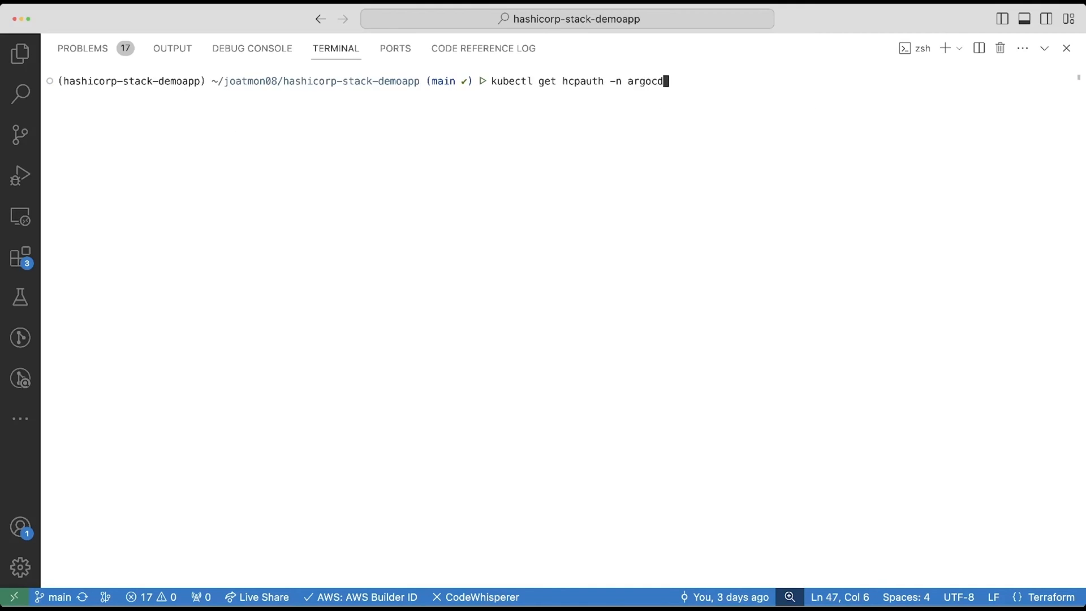
key(Return)
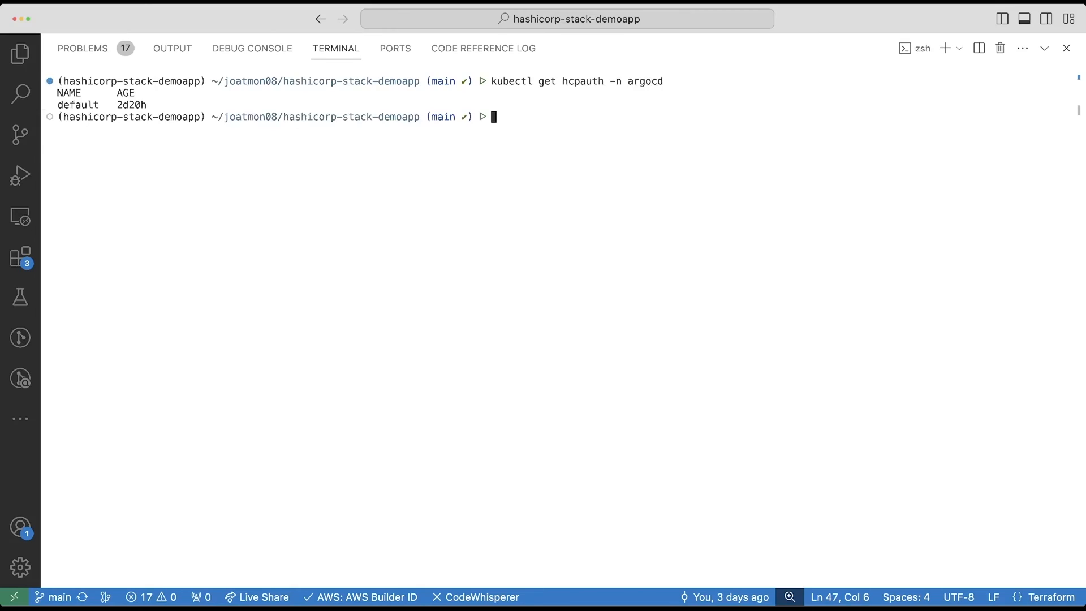
text(kubectl get hcpauth -n argocd default -o)
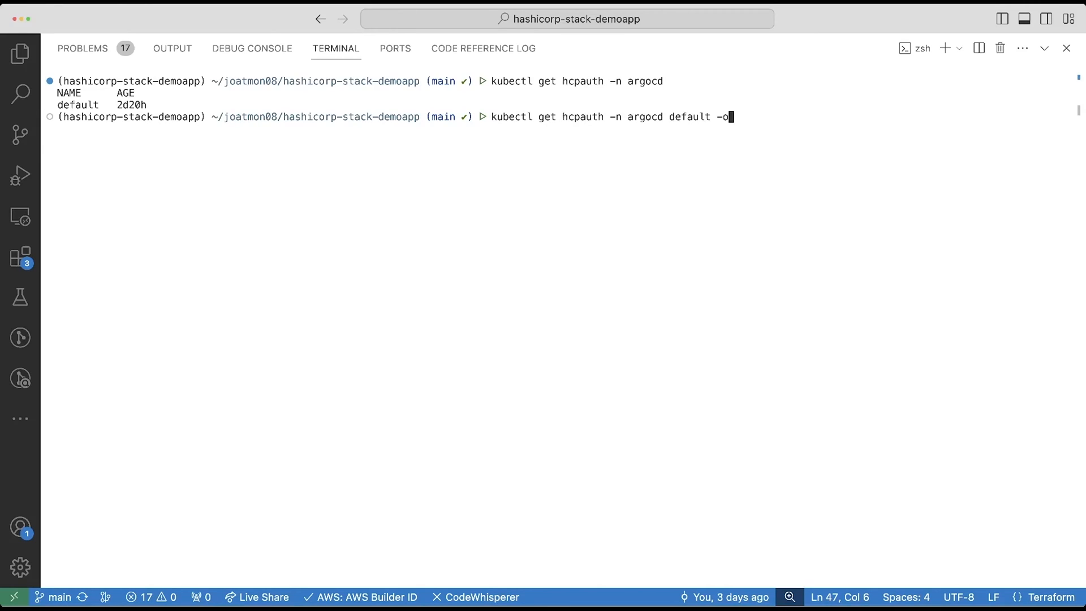
key(Return)
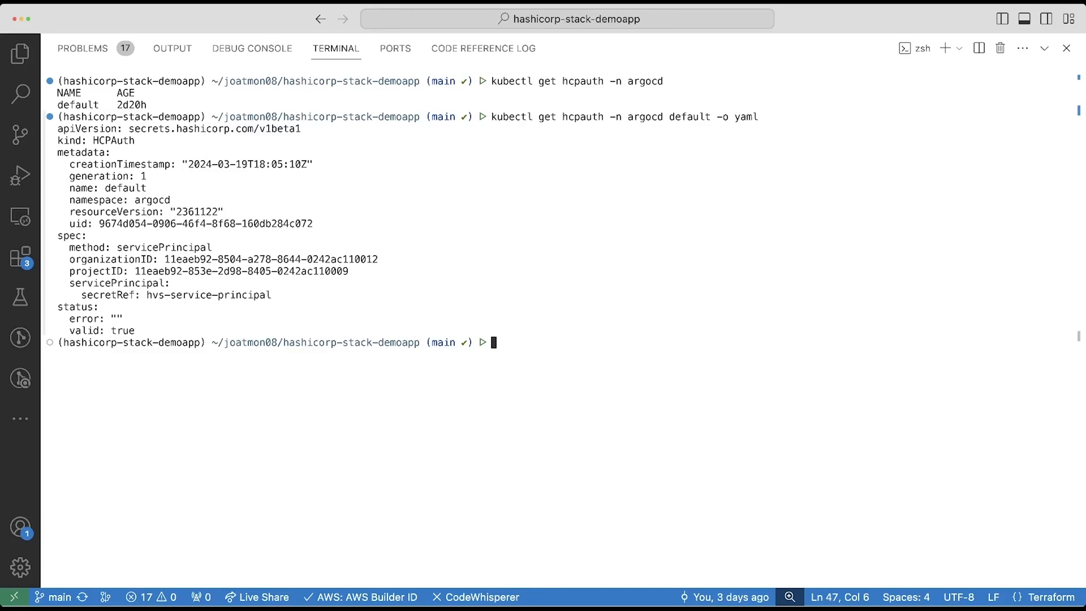
double_click(277, 259)
text(kubectl get hcpvaulta)
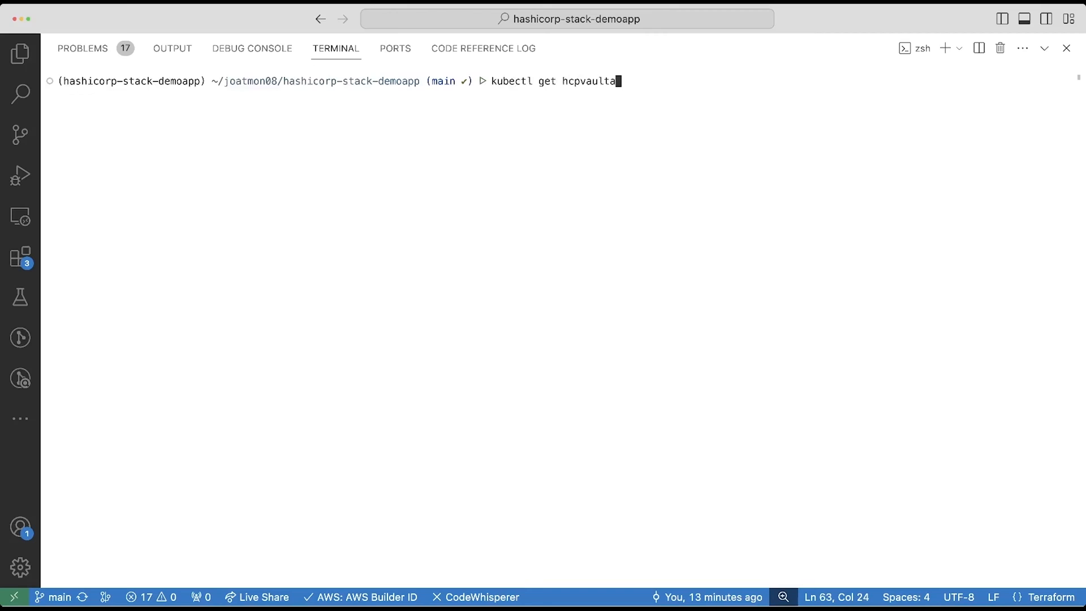
- List the HCPVaultSecretsApp resources in the argocd namespace, showing github-creds
text(secretsapp)
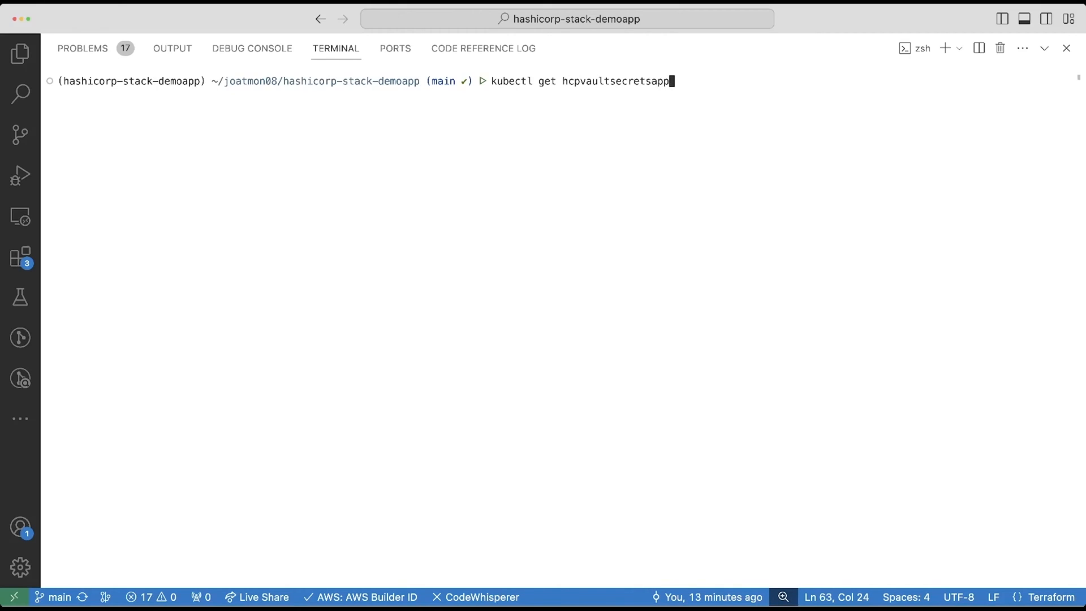
text(-n argocd)
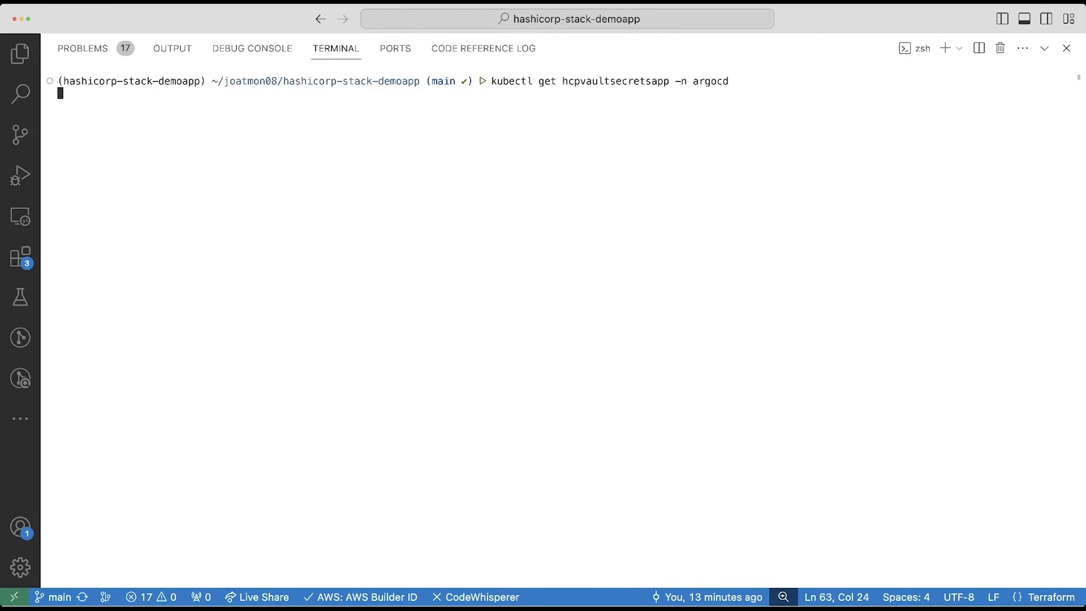
key(Return)
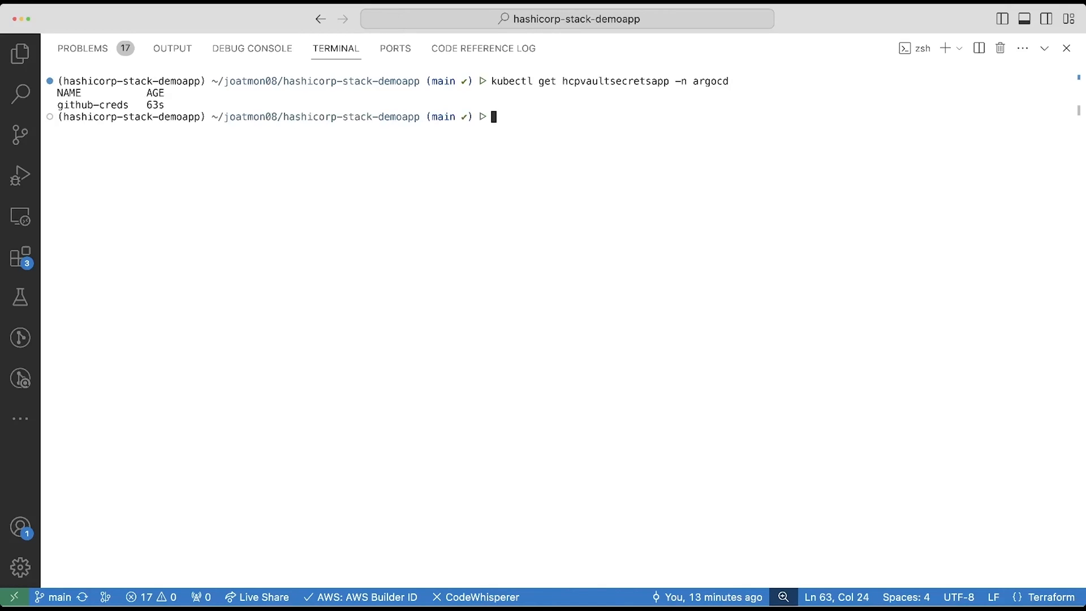
- Print the github-creds HCPVaultSecretsApp as YAML with its GitHub credential templates and default HCPAuth
text(kubectl get hcpvaultsecretsapp -n argocd)
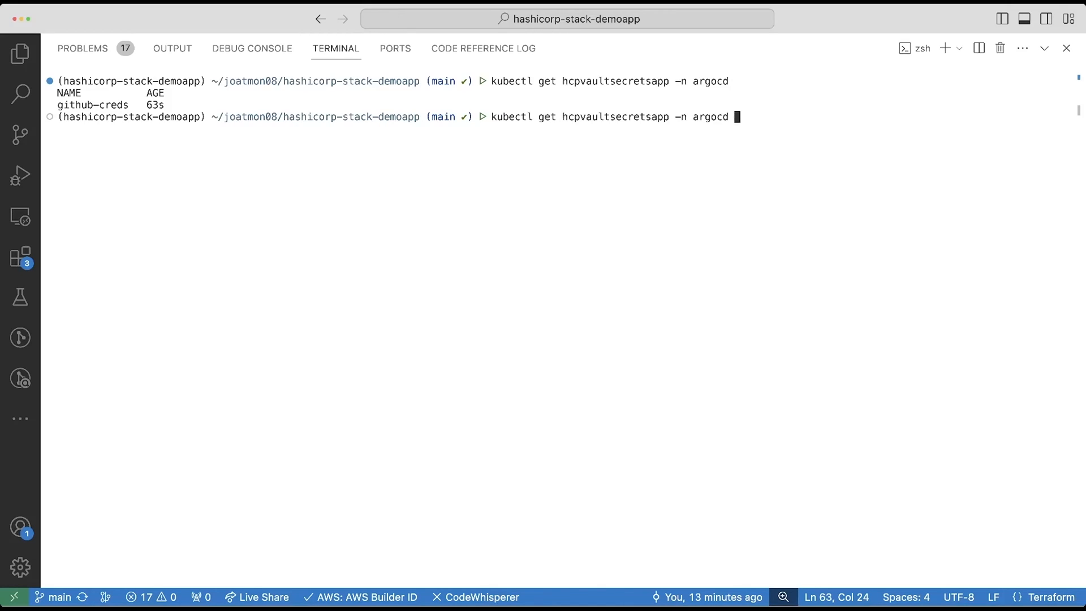
text(-o)
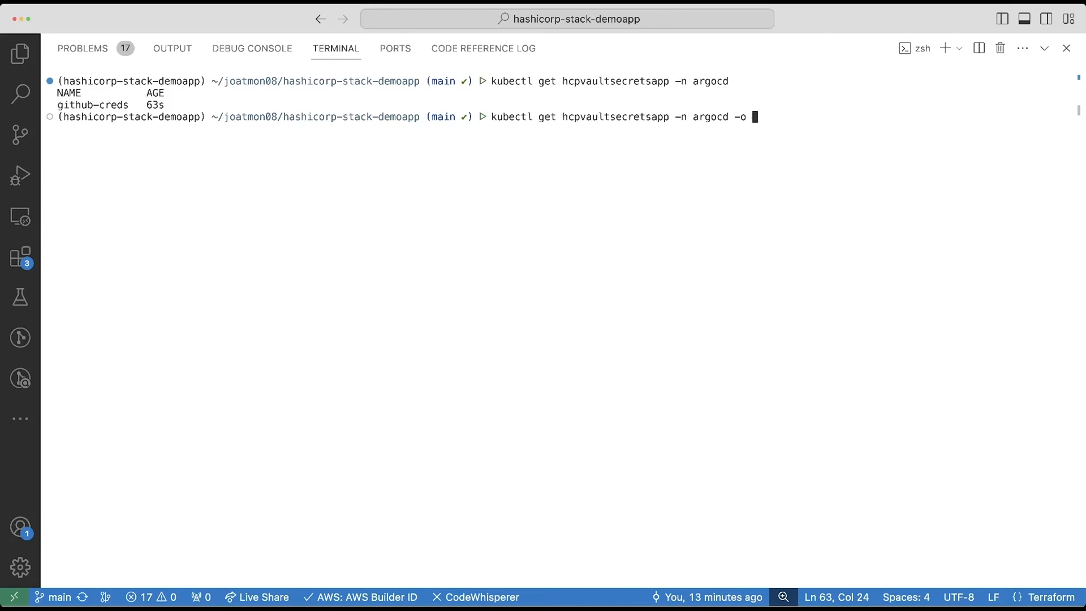
key(Return)
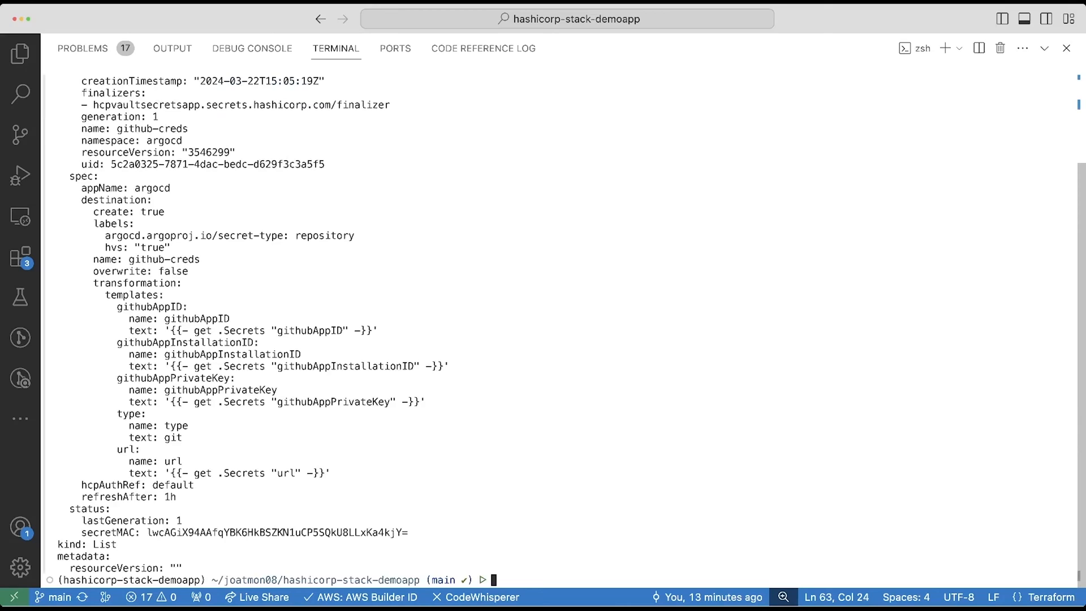
scroll(up, 3)
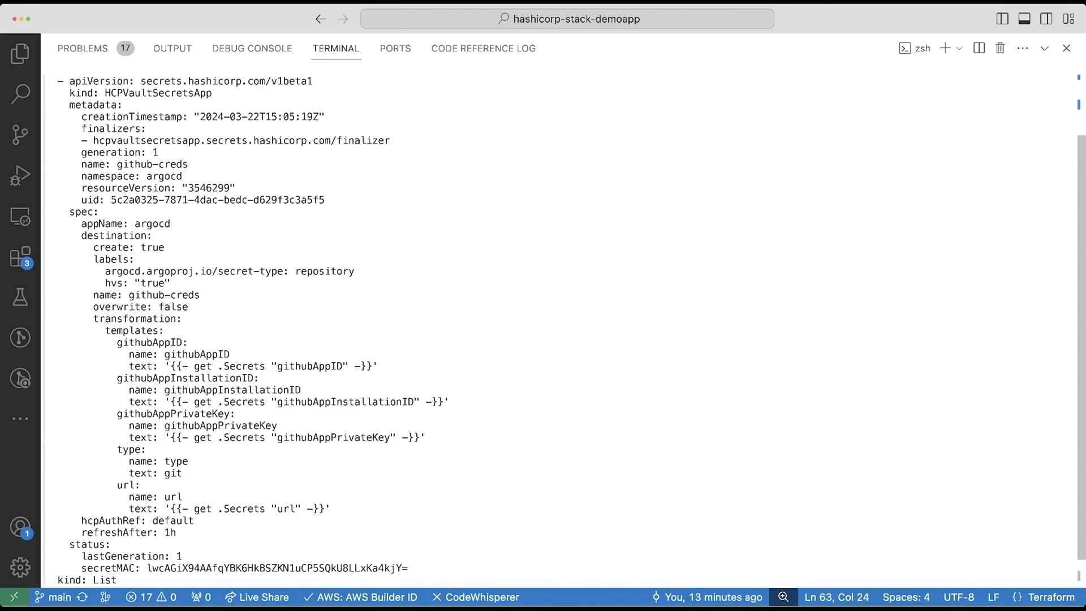
double_click(158, 92)
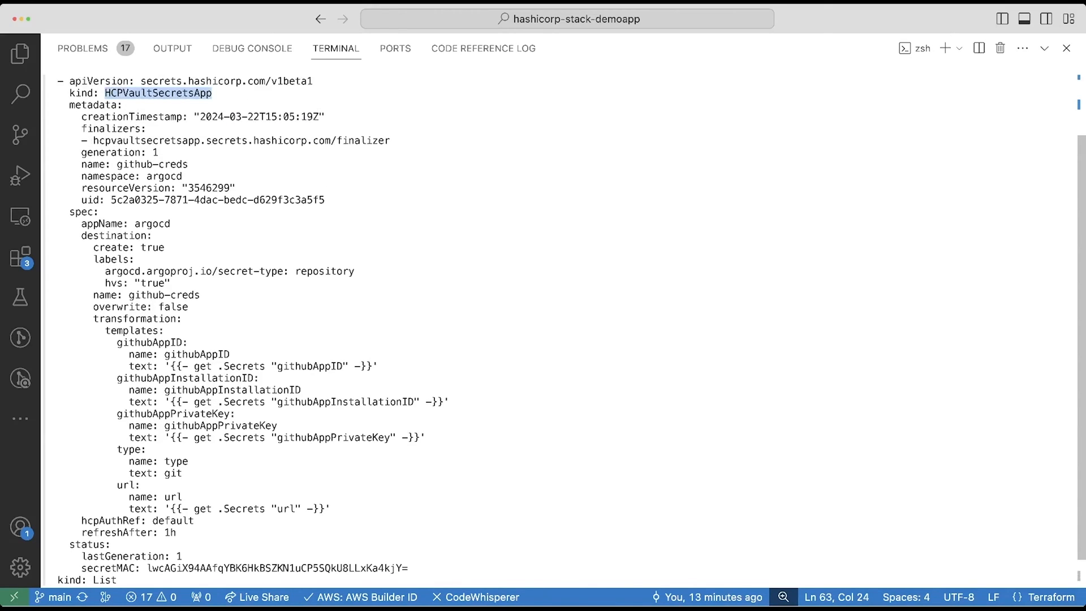
scroll(down, 3)
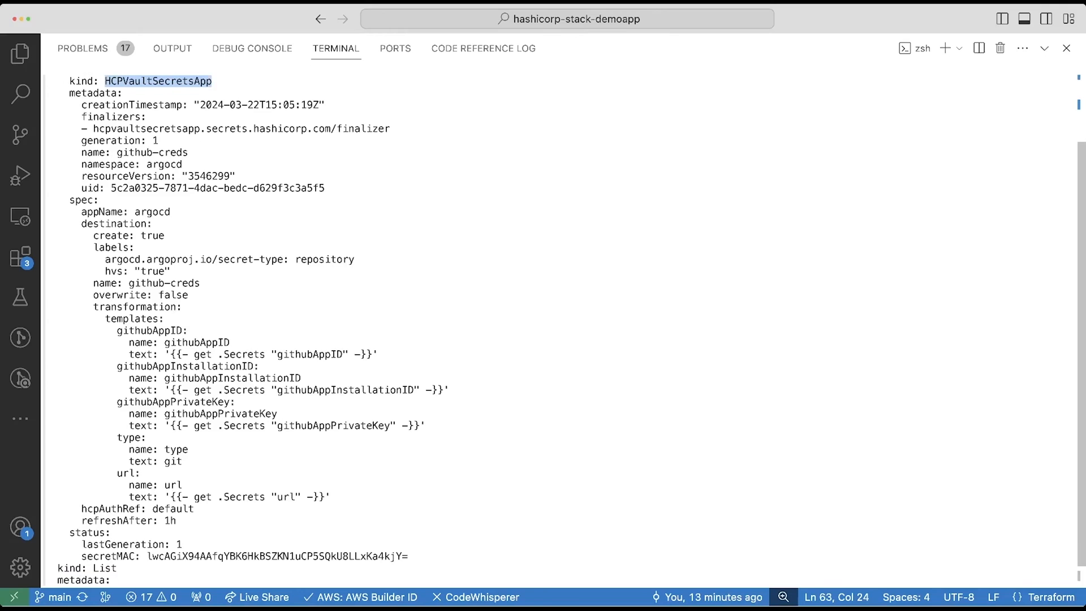
double_click(125, 212)
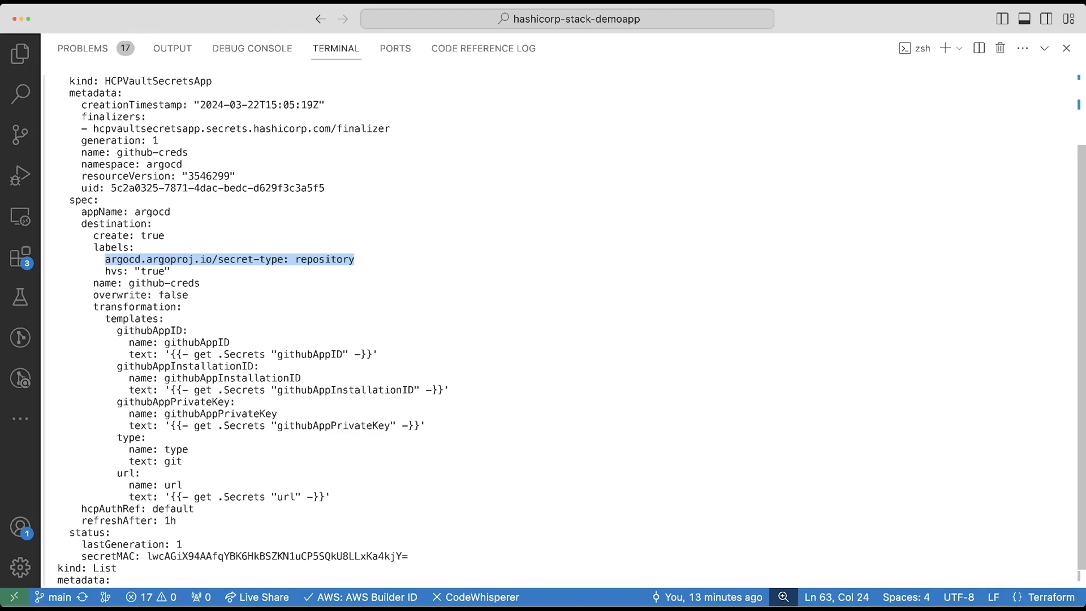
click(146, 283)
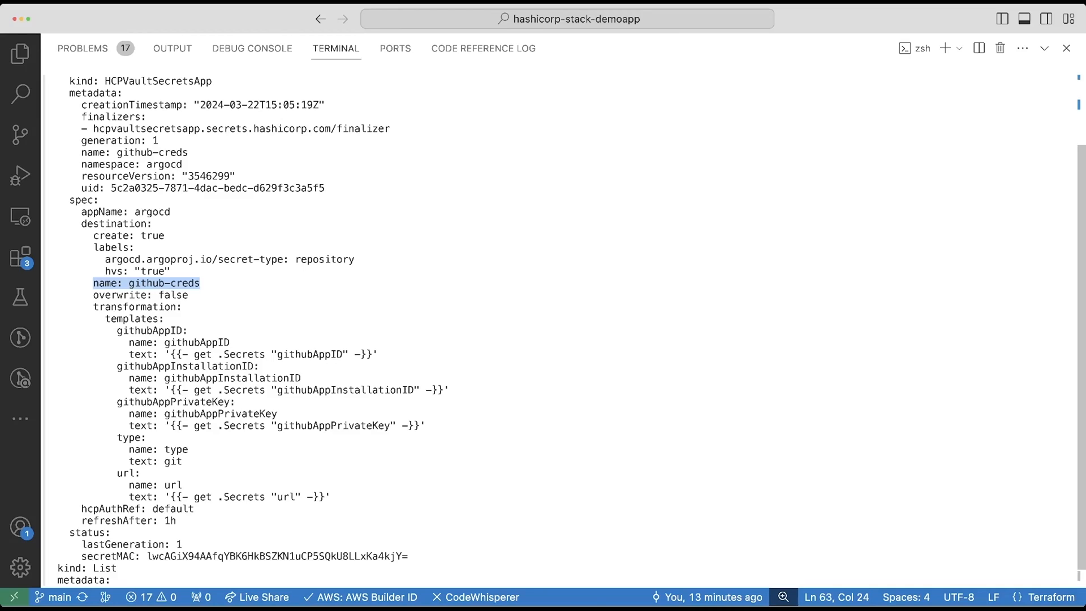
scroll(down, 3)
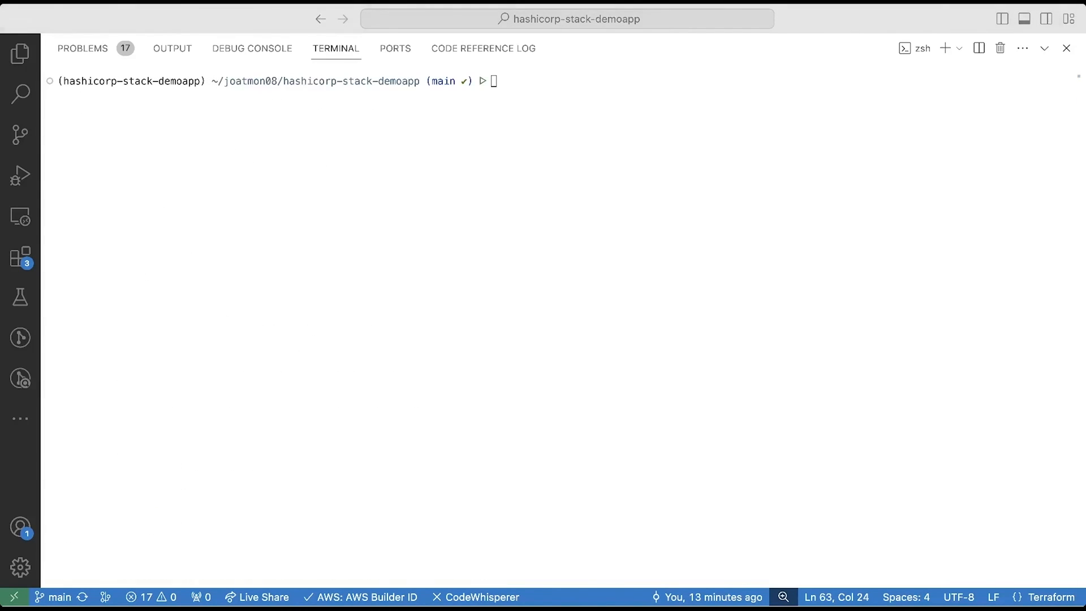
- Query the github-creds secret in the argocd namespace to confirm it exists
text(kubectl ge)
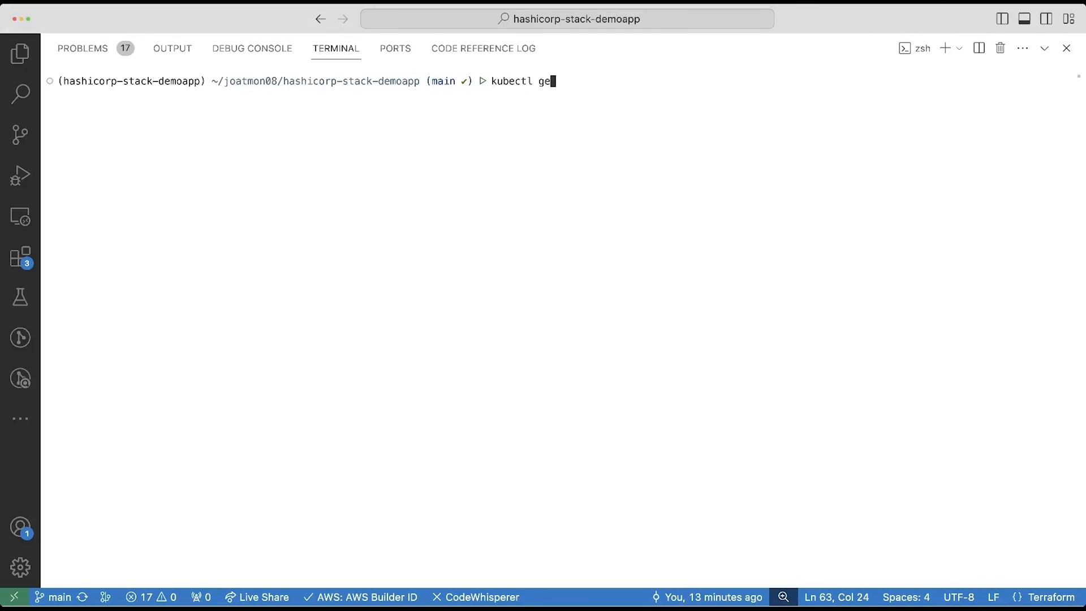
text(t secrets 0)
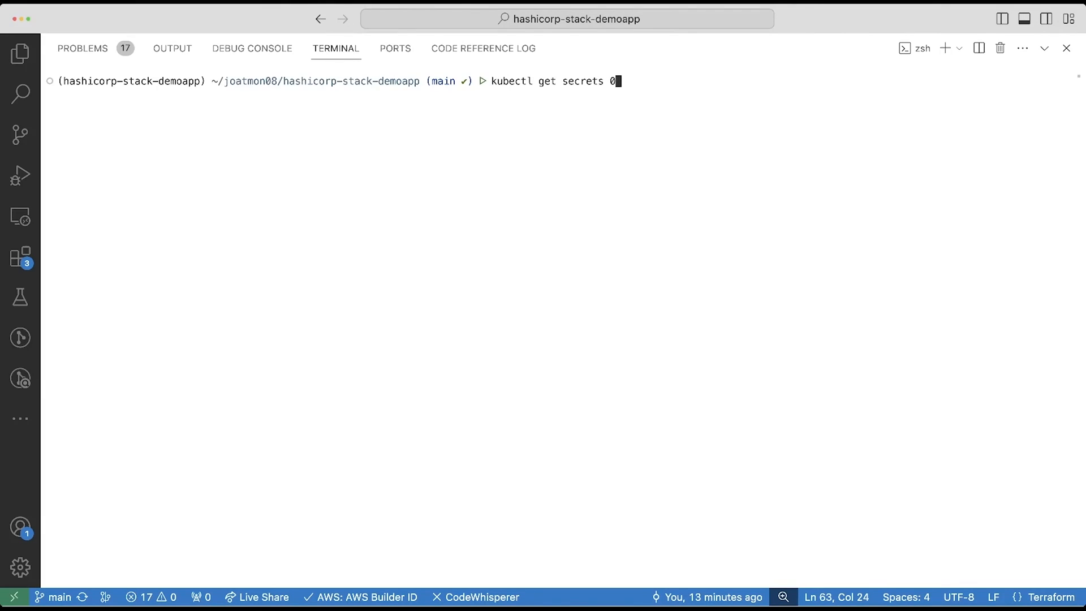
text(-n argocd github-creds)
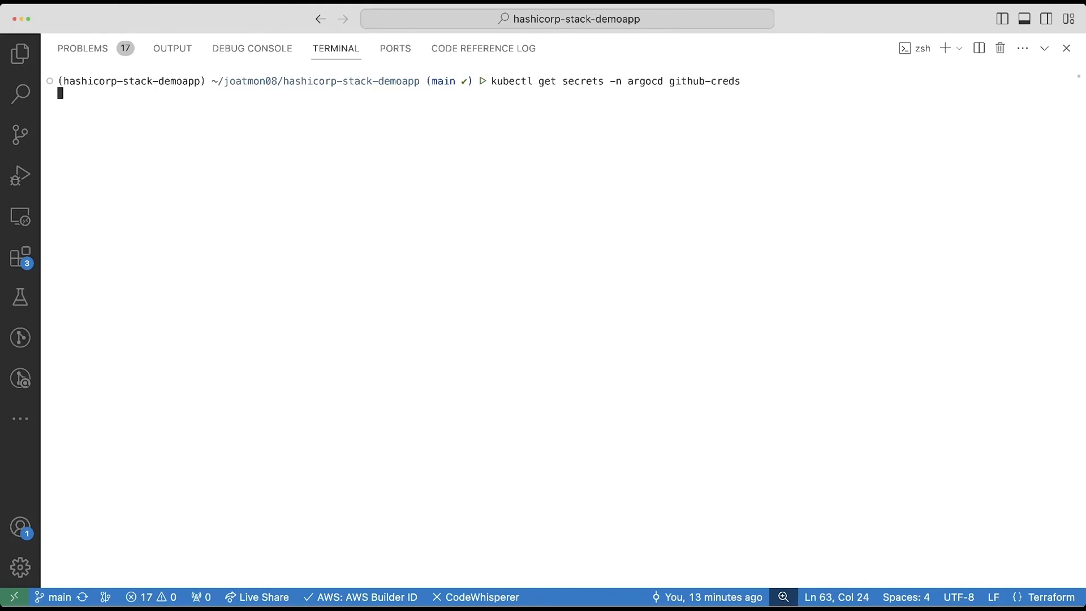
key(Return)
text(kubectl get secrets -n ar)
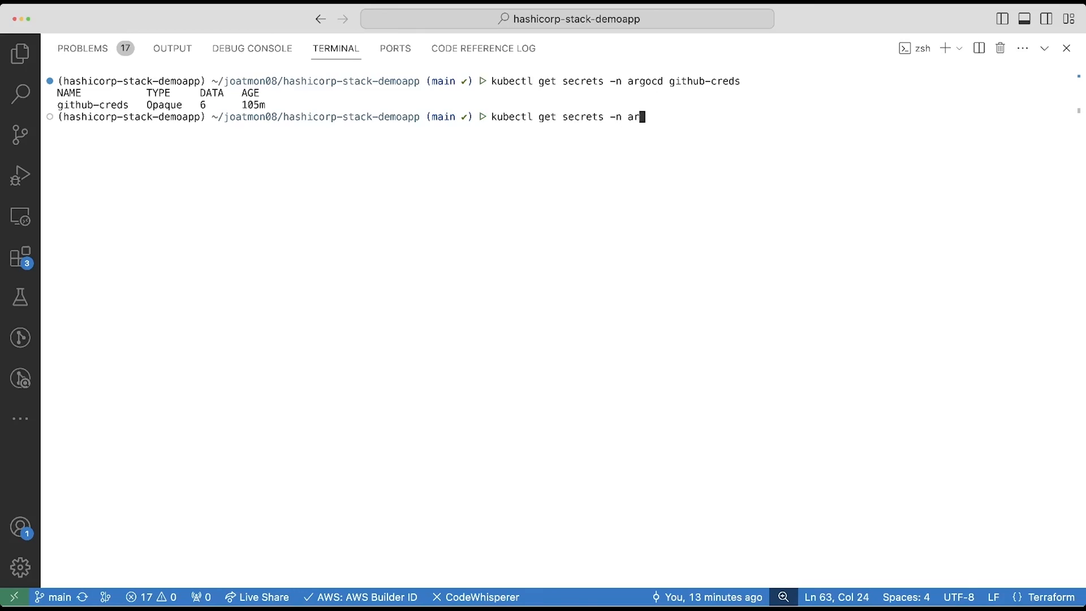
- Print the github-creds secret as YAML with its data, labels and owner reference
text(gocd github-cre)
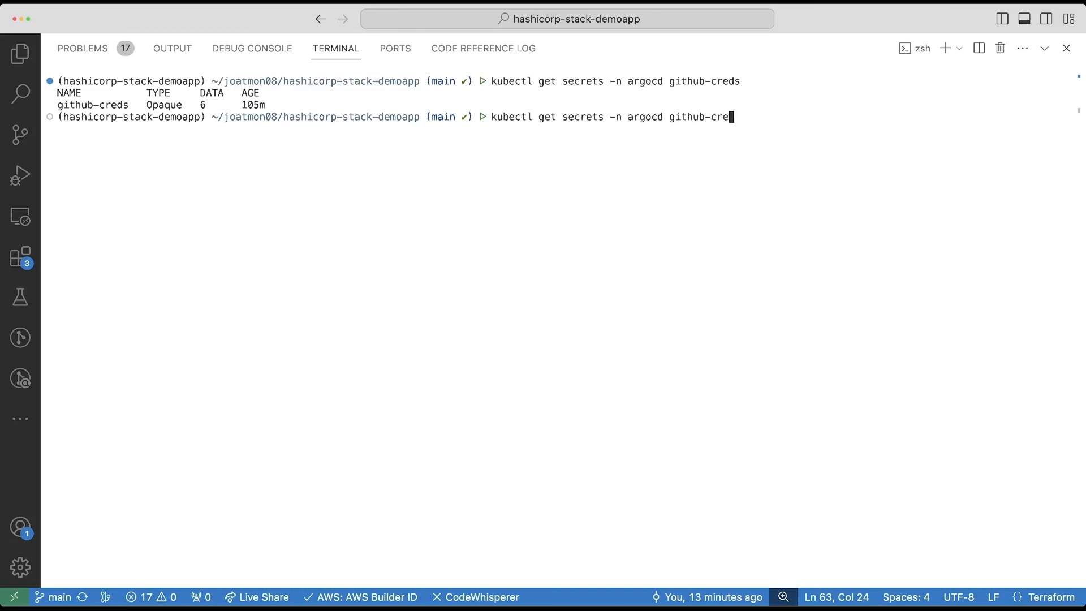
text(-o ya)
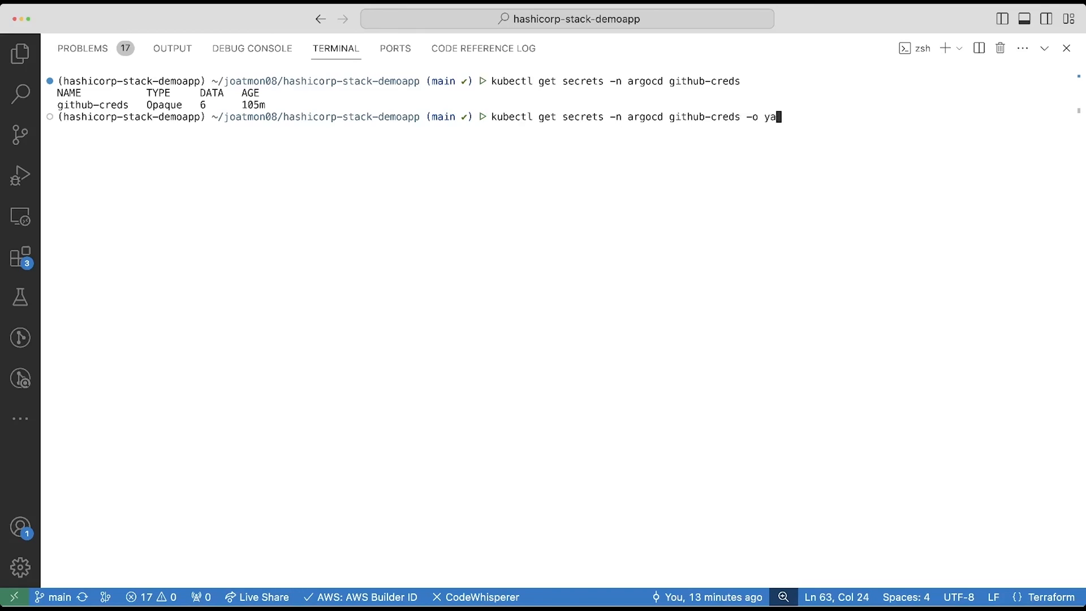
key(Return)
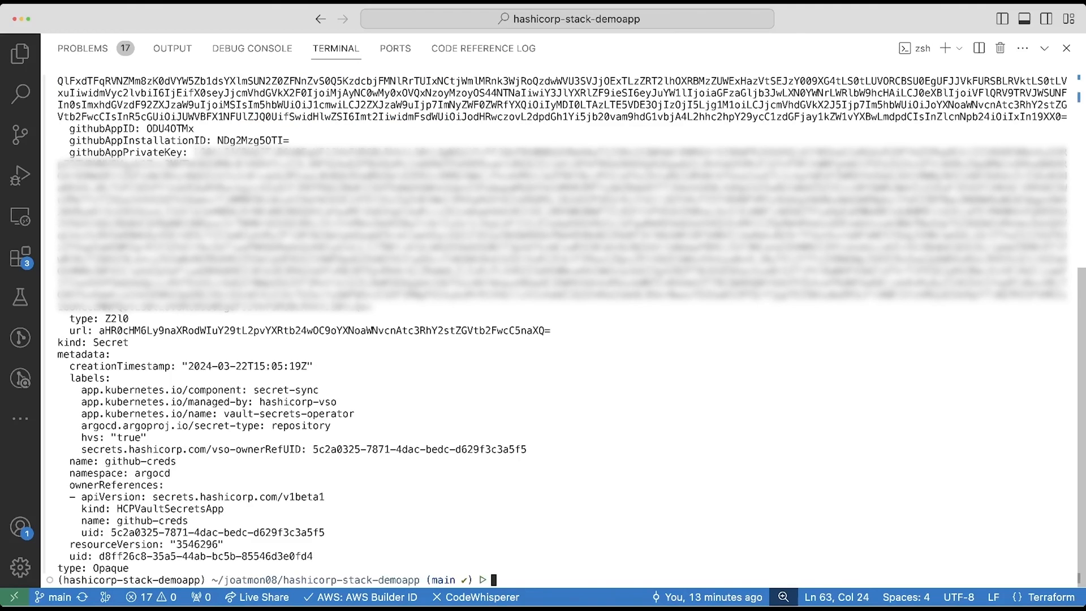
double_click(102, 127)
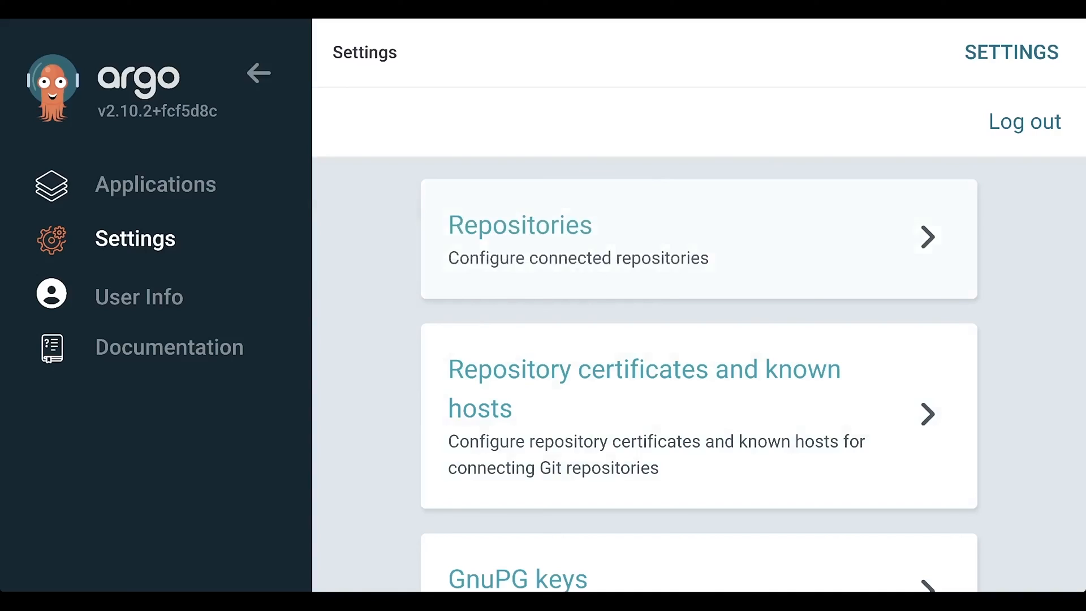
- View the hashicorp-stack-demoapp repository's details in Argo CD Repositories, showing a Successful connection
click(578, 239)
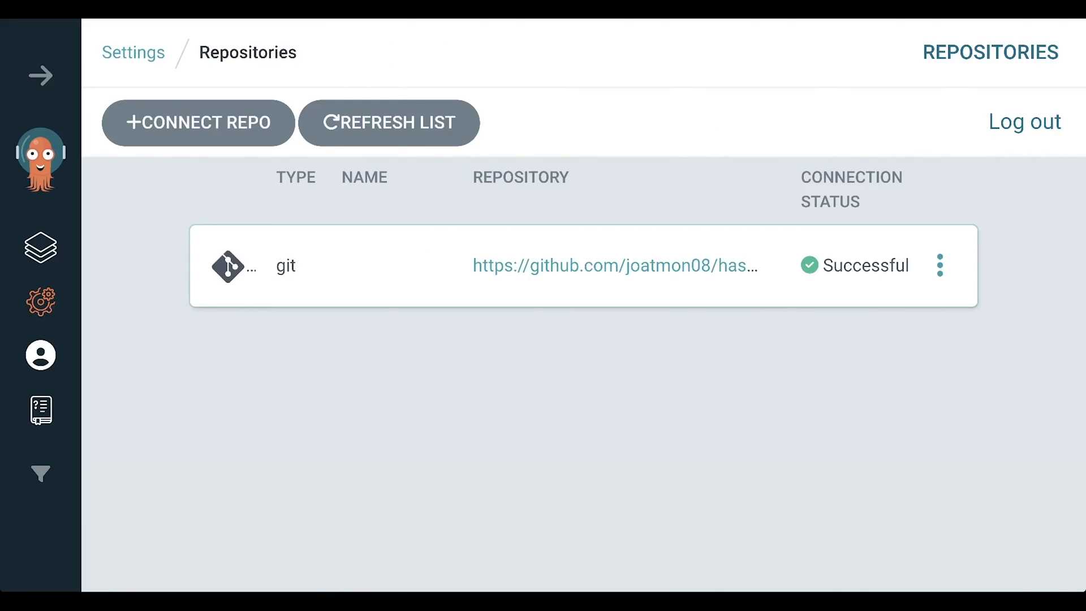
mouse_move(615, 264)
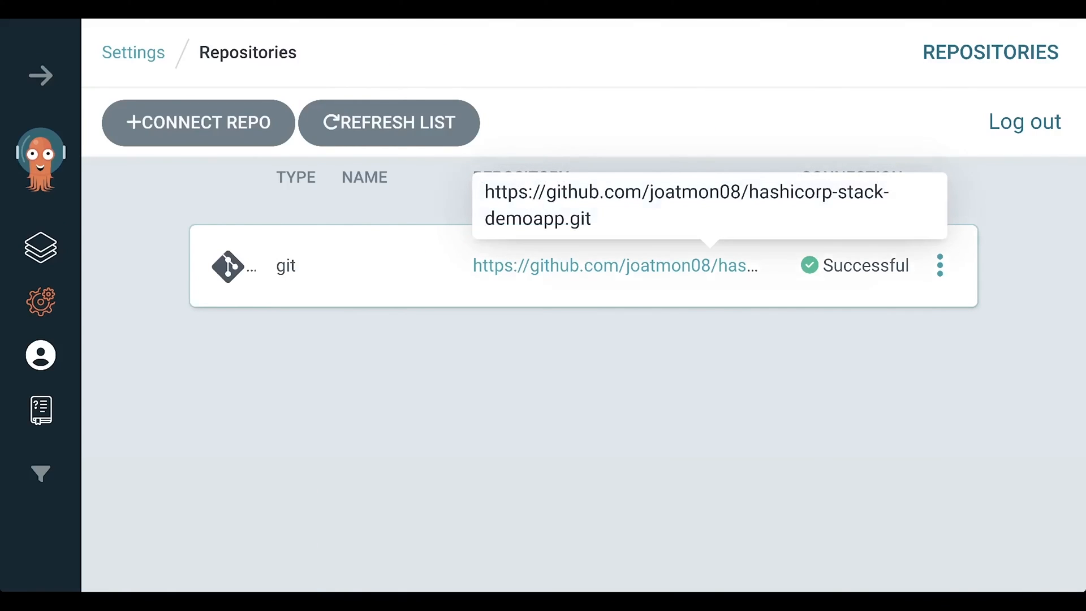
click(939, 264)
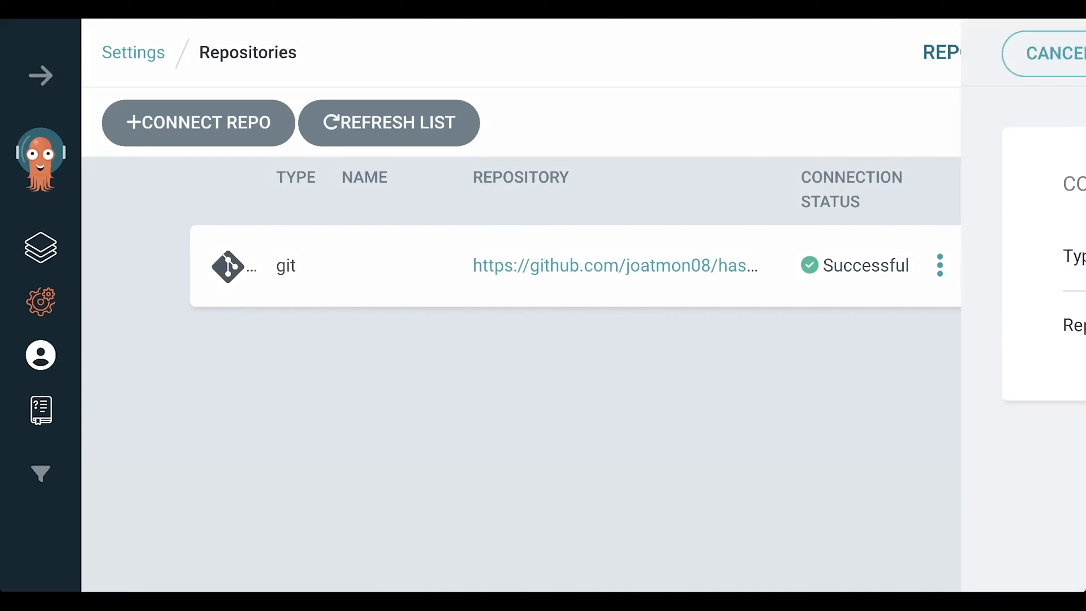